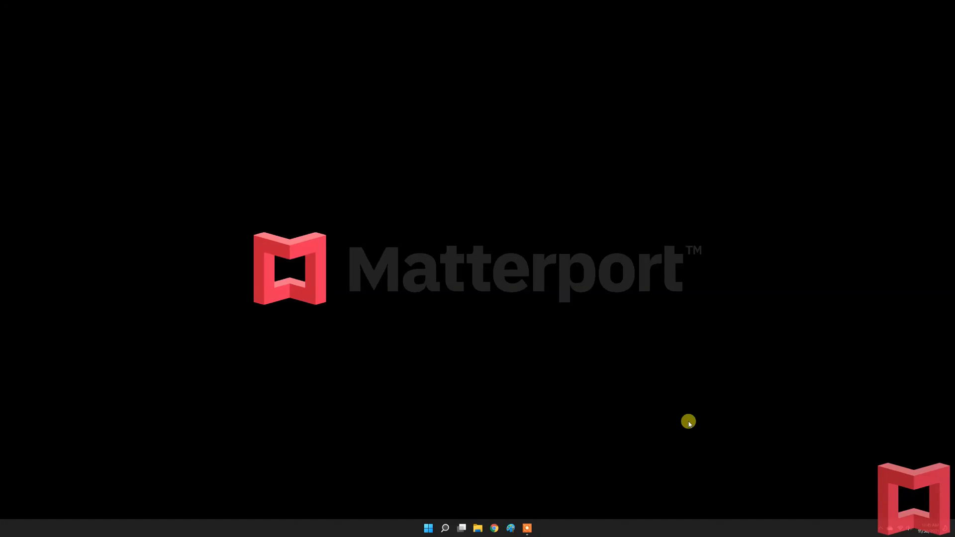
mouse_move(500, 463)
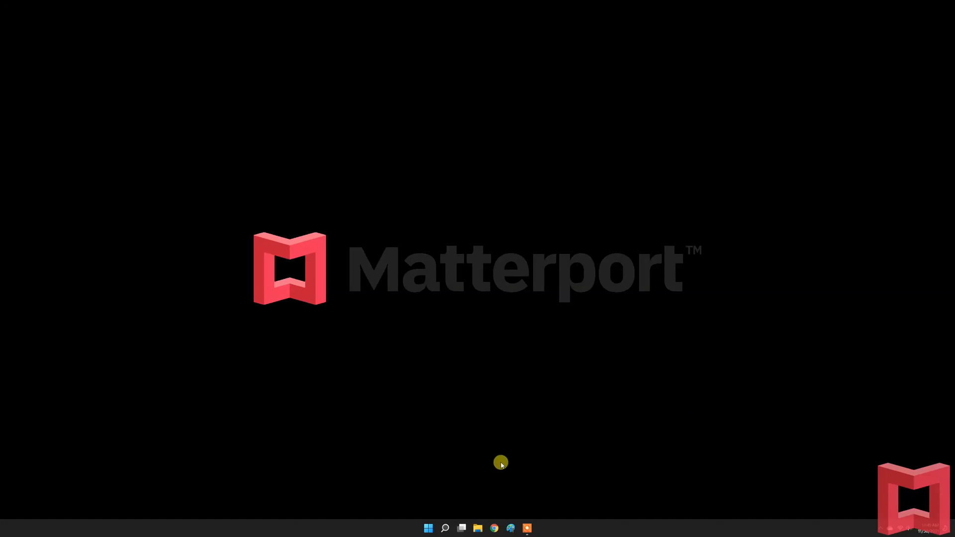
Step: Show the Windows Start menu with its pinned apps
left_click(428, 528)
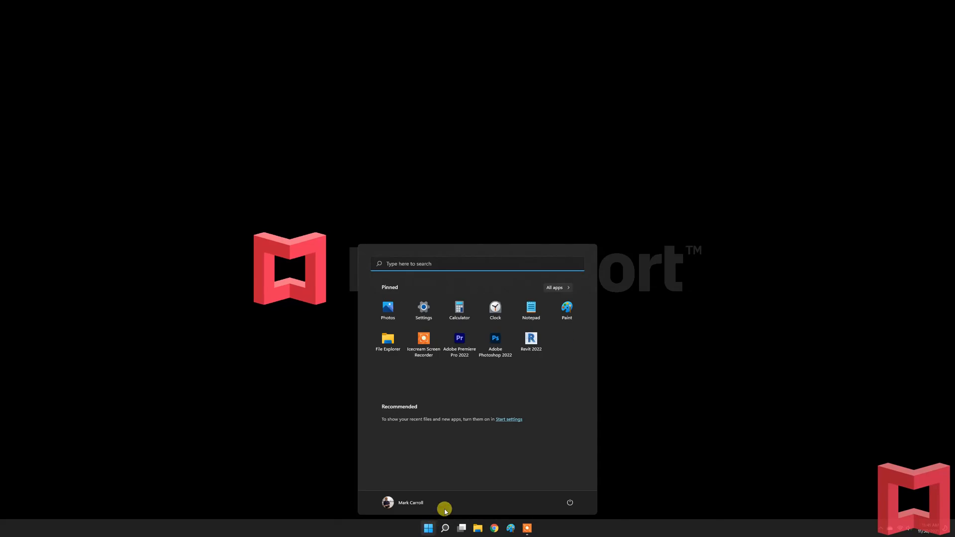
mouse_move(530, 341)
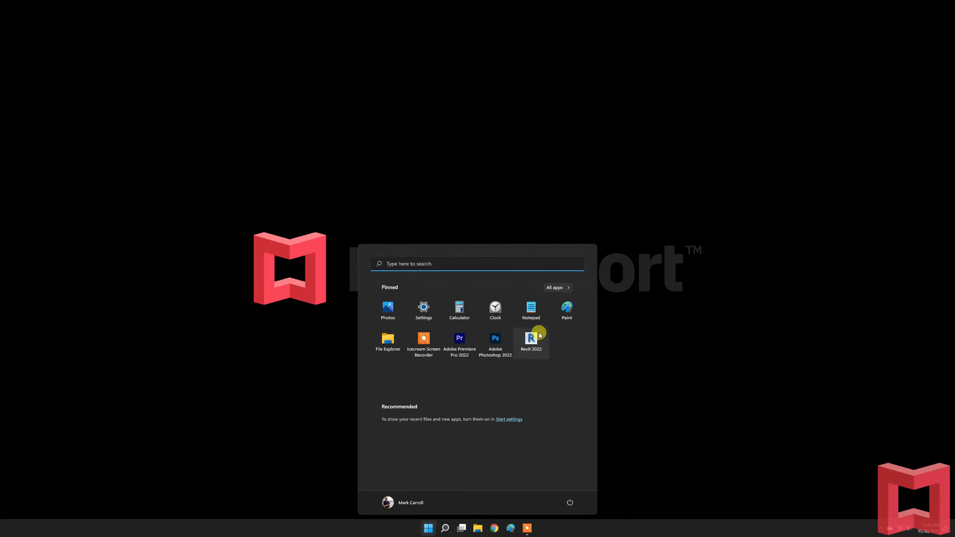
Step: Launch Revit 2022 from the pinned apps and reach its Home screen
left_click(531, 341)
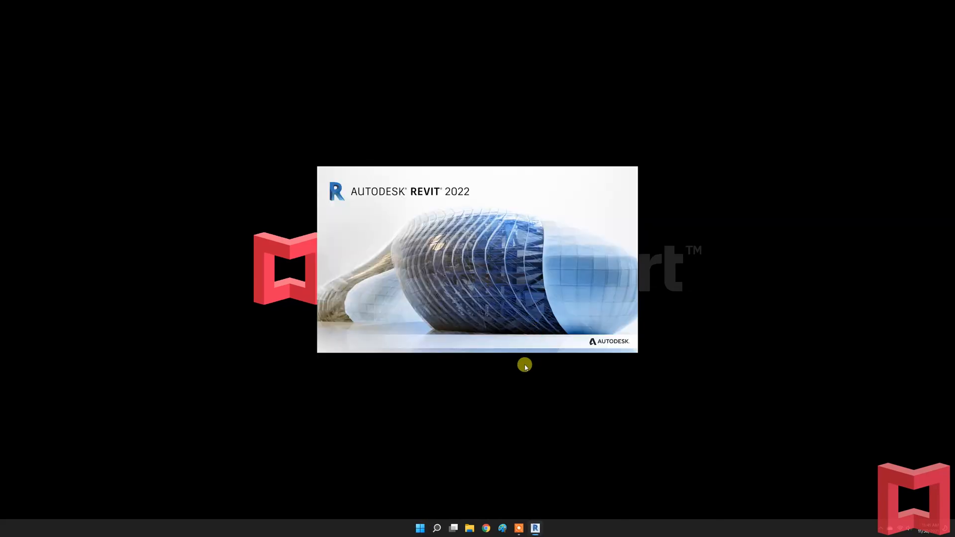
mouse_move(446, 408)
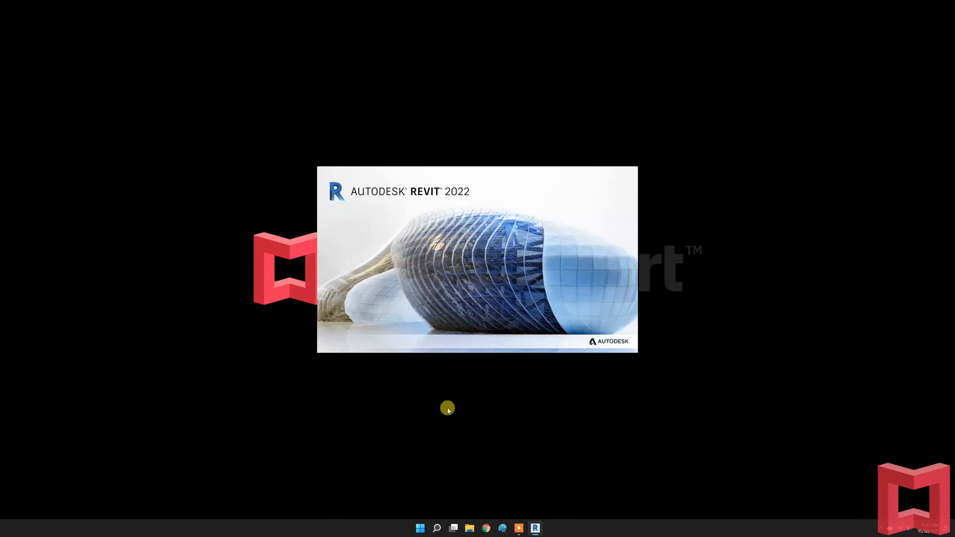
mouse_move(416, 412)
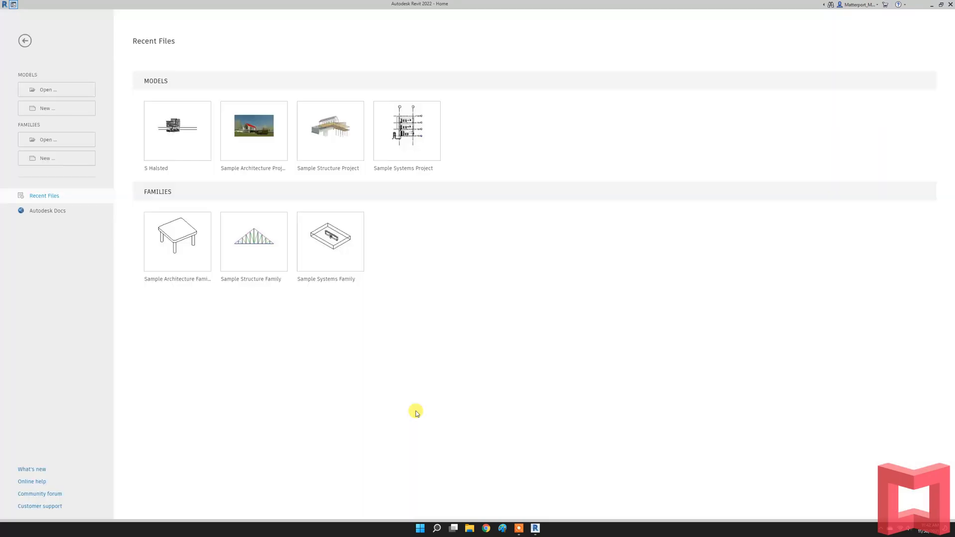
mouse_move(419, 411)
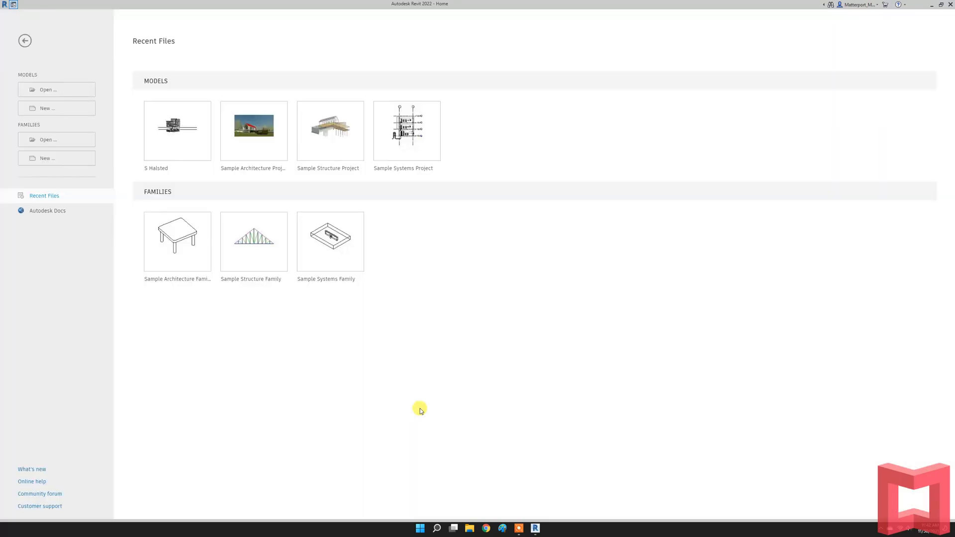
mouse_move(889, 28)
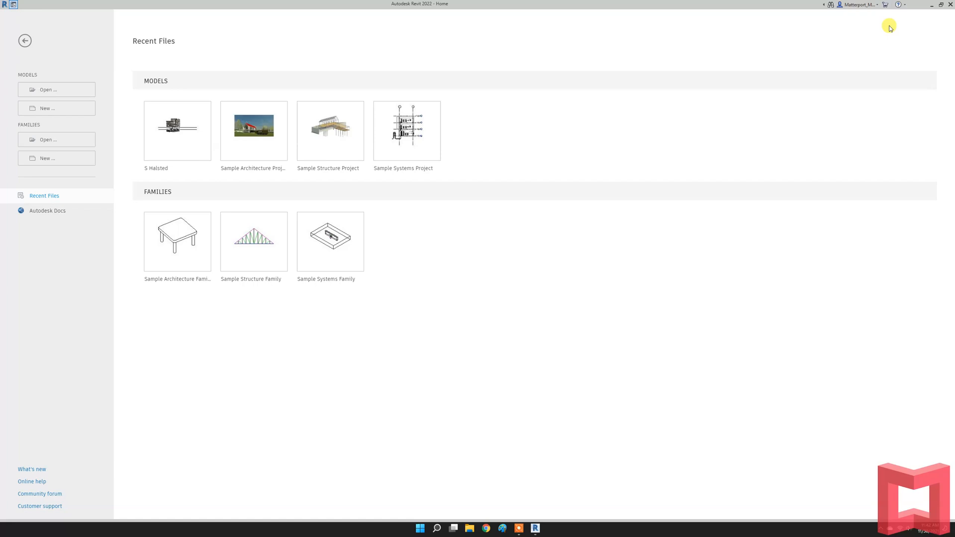
mouse_move(885, 5)
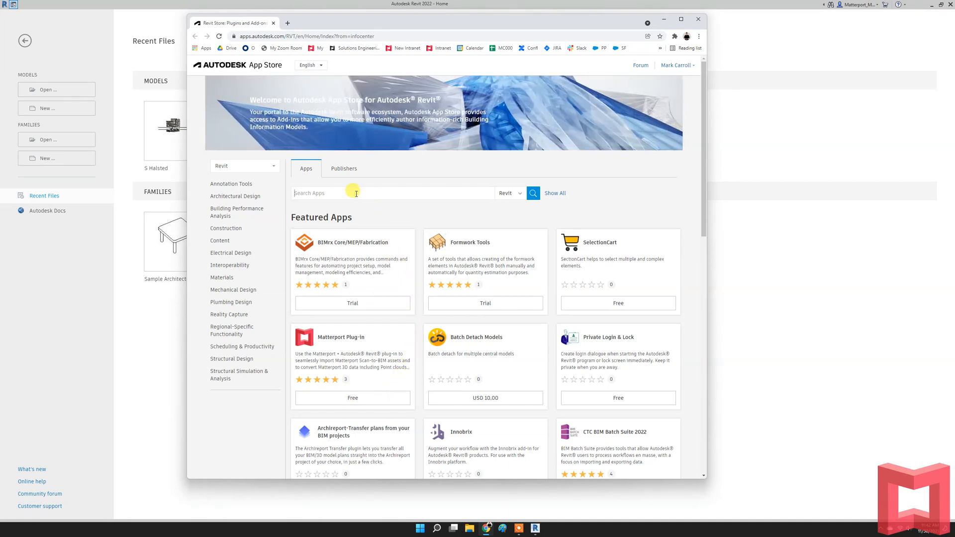
Step: Search the App Store for 'Matterport' and reach the Matterport Plug-in details page
type("Matter")
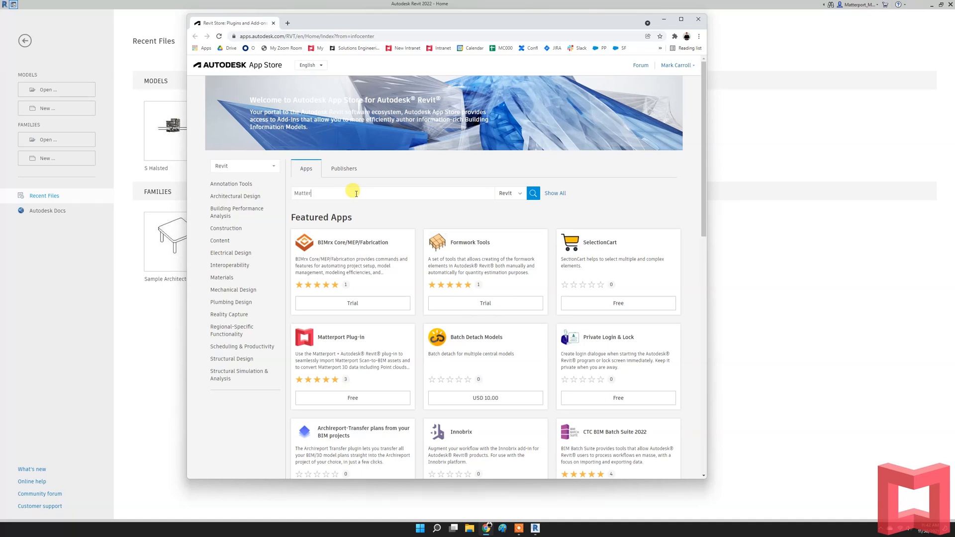
type("port")
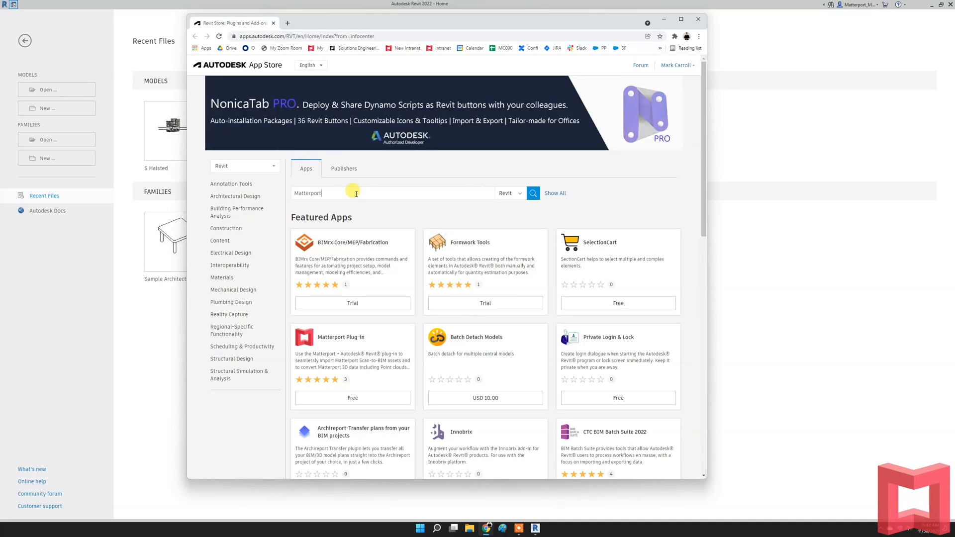
left_click(532, 193)
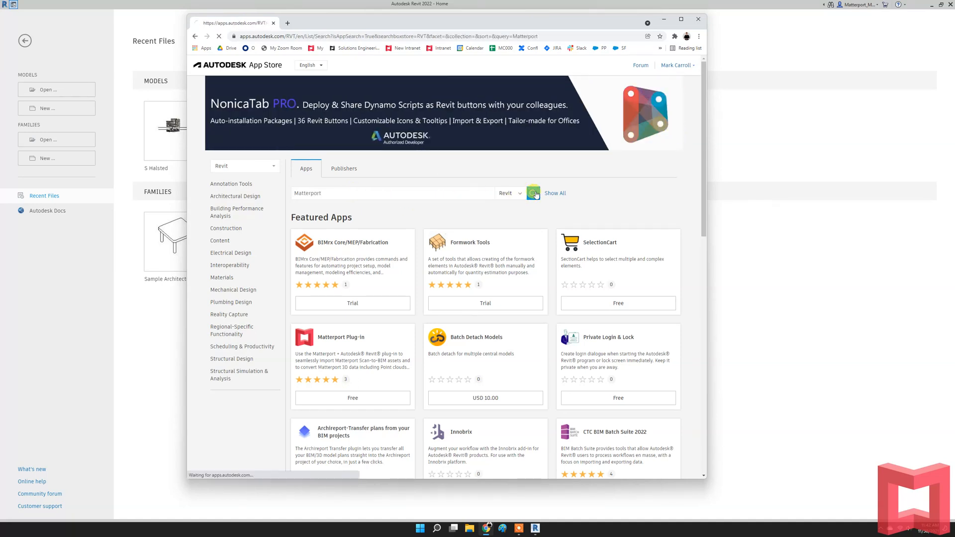
left_click(533, 193)
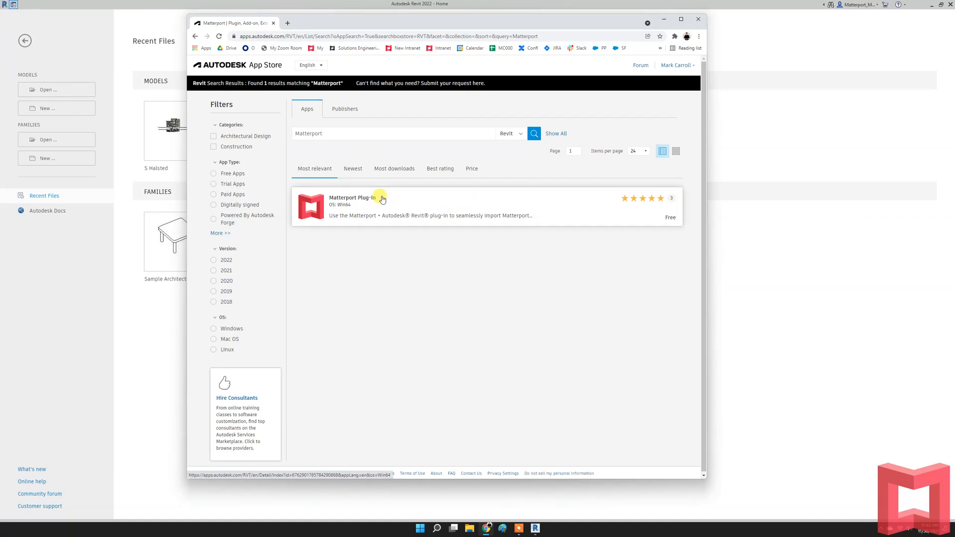
left_click(352, 197)
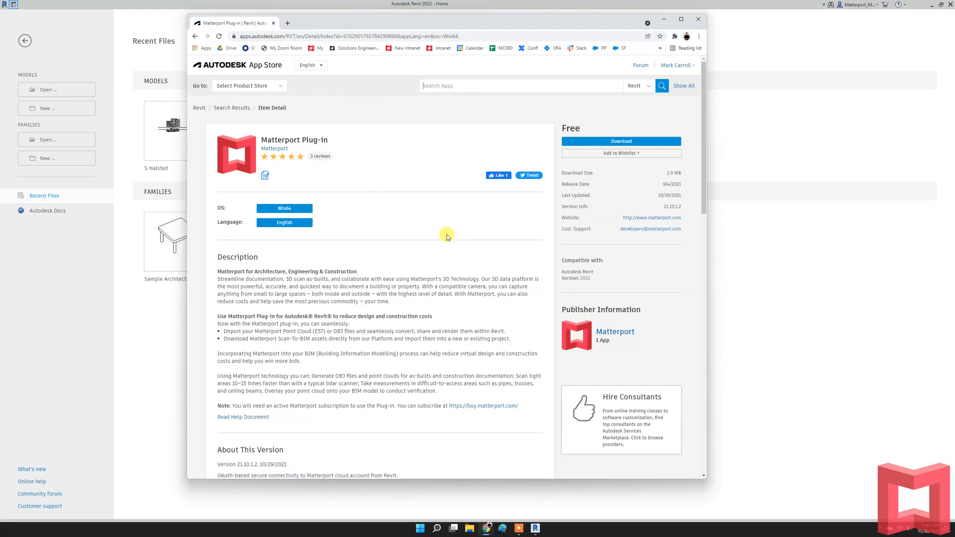
mouse_move(617, 189)
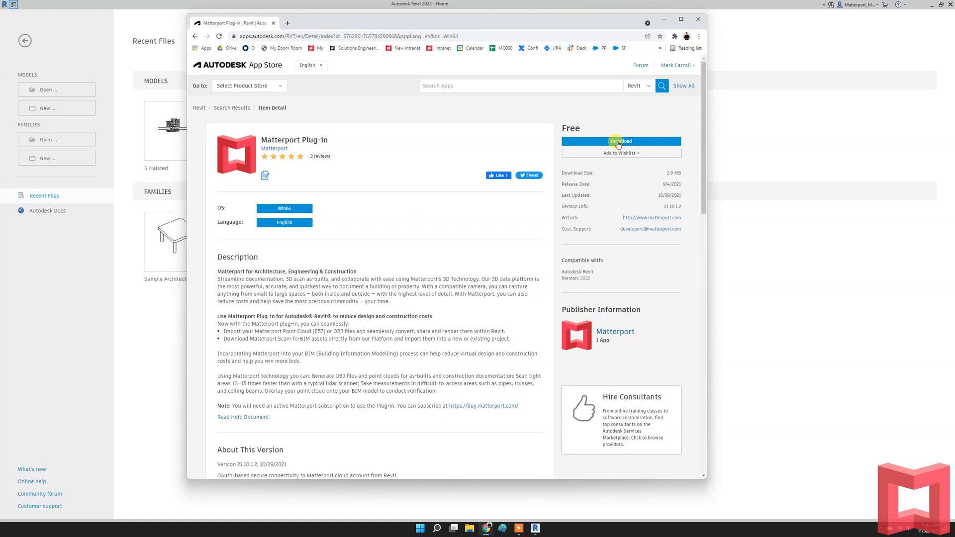
Step: Download the Matterport Plug-in installer and save it into Downloads
left_click(620, 140)
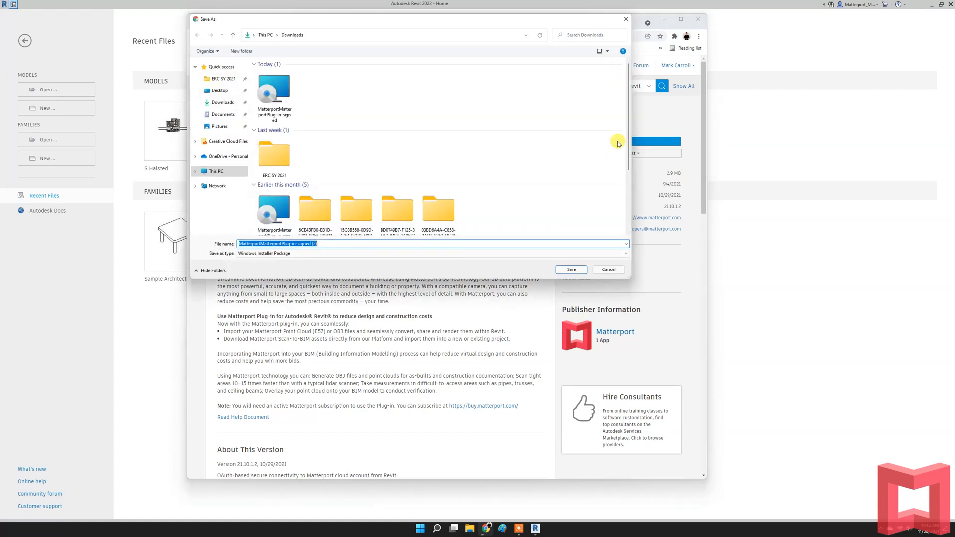
left_click(570, 269)
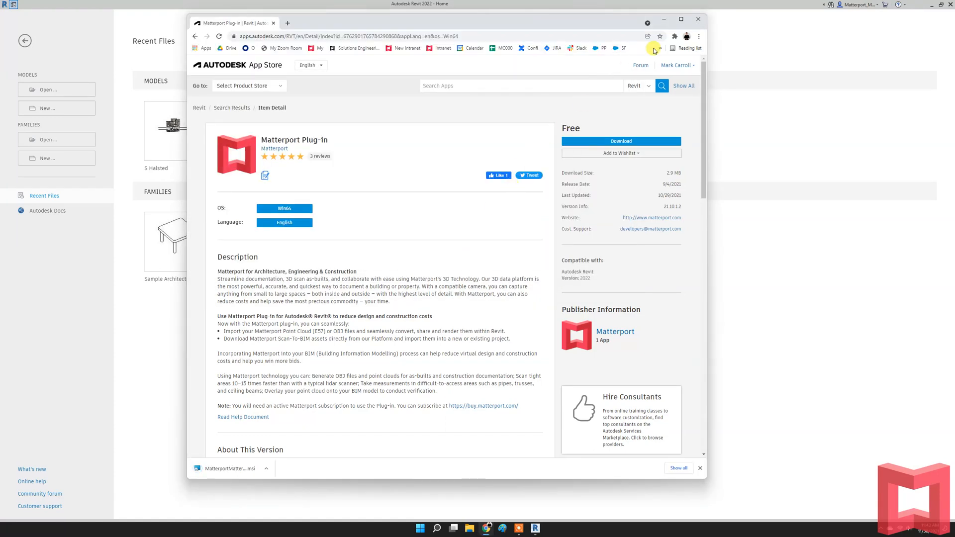
mouse_move(699, 19)
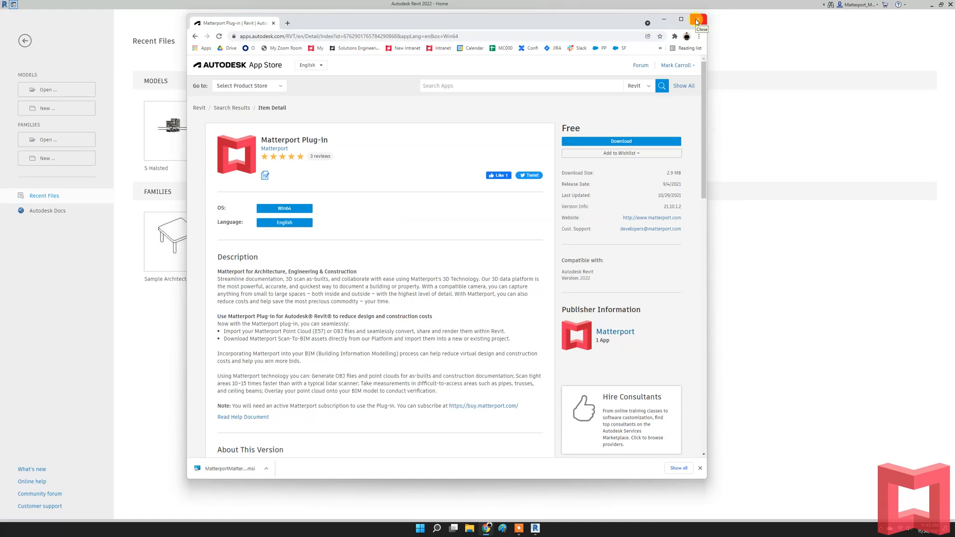
Step: Close the browser and create a new project from the Imperial-Construction Template
left_click(697, 19)
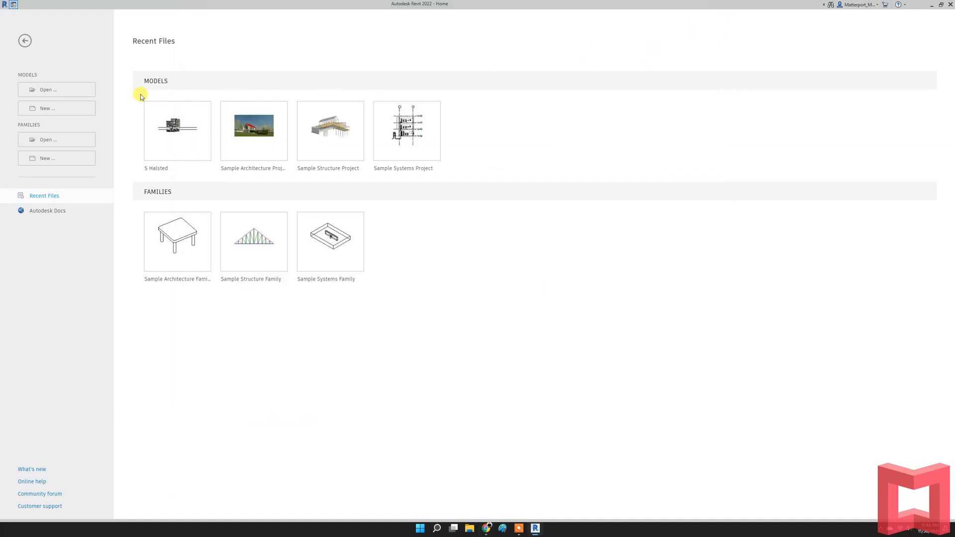
left_click(47, 107)
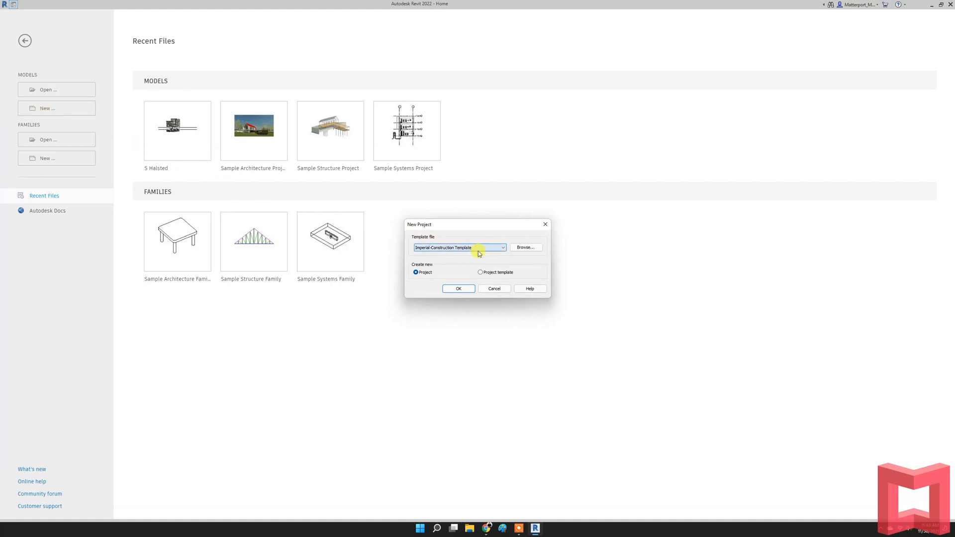
left_click(501, 248)
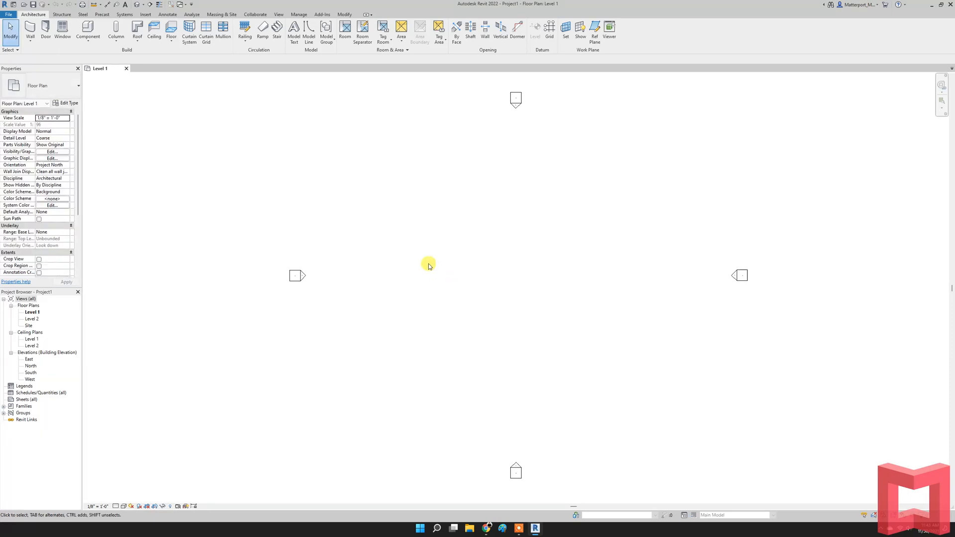
mouse_move(293, 31)
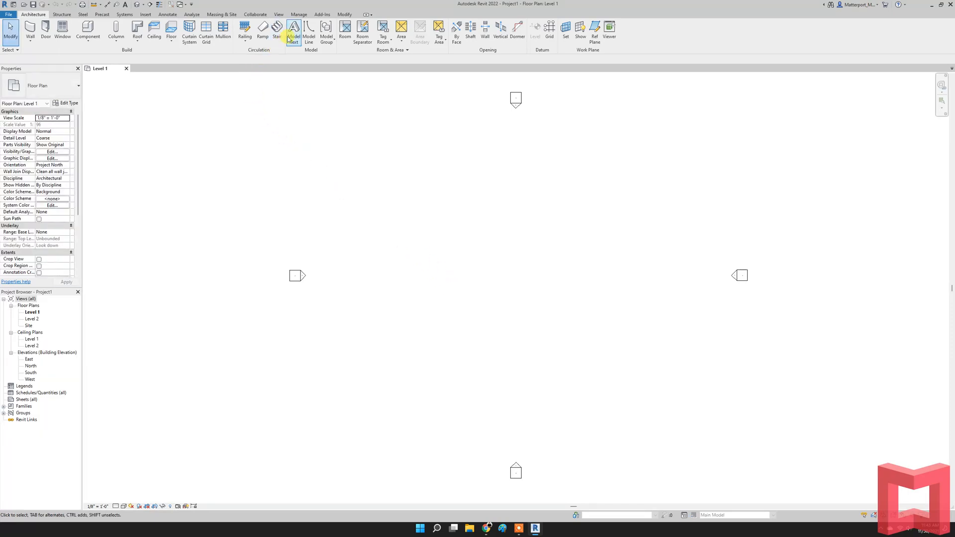
Step: Start the Matterport Import add-in, link the Matterport-office account and authorize its access
left_click(300, 14)
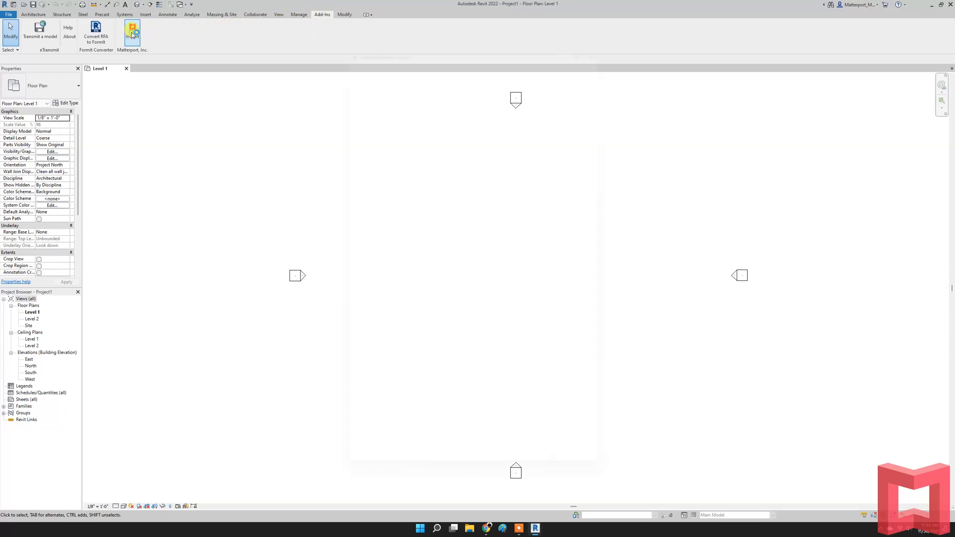
left_click(132, 32)
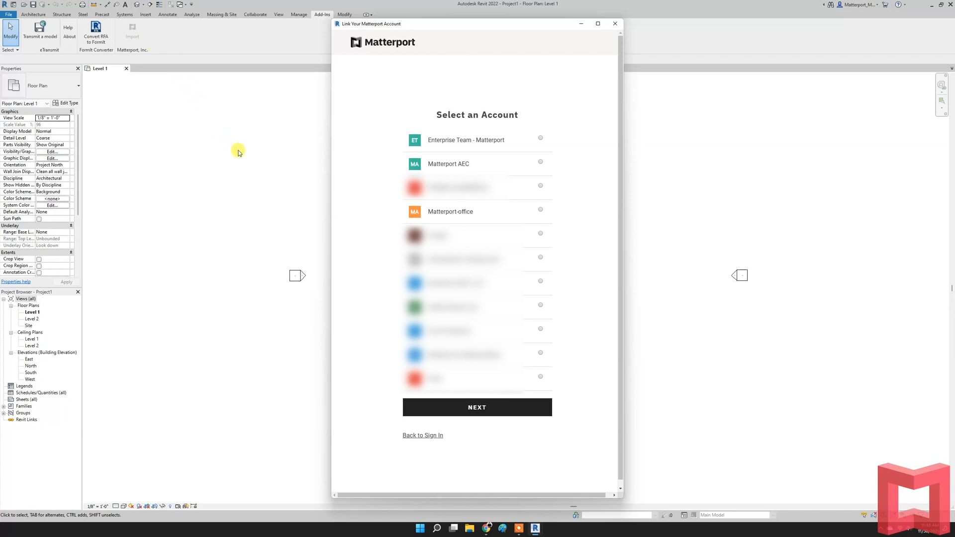
mouse_move(473, 213)
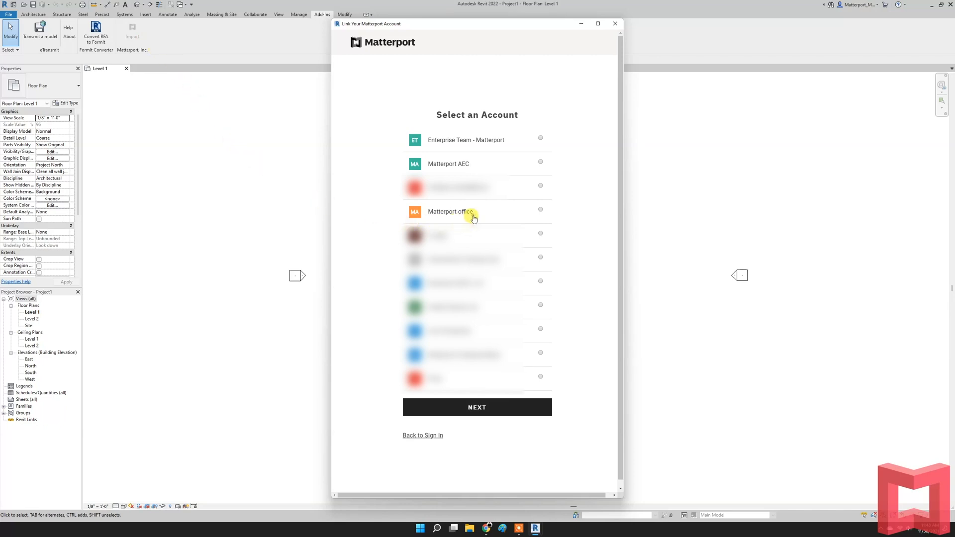
left_click(539, 210)
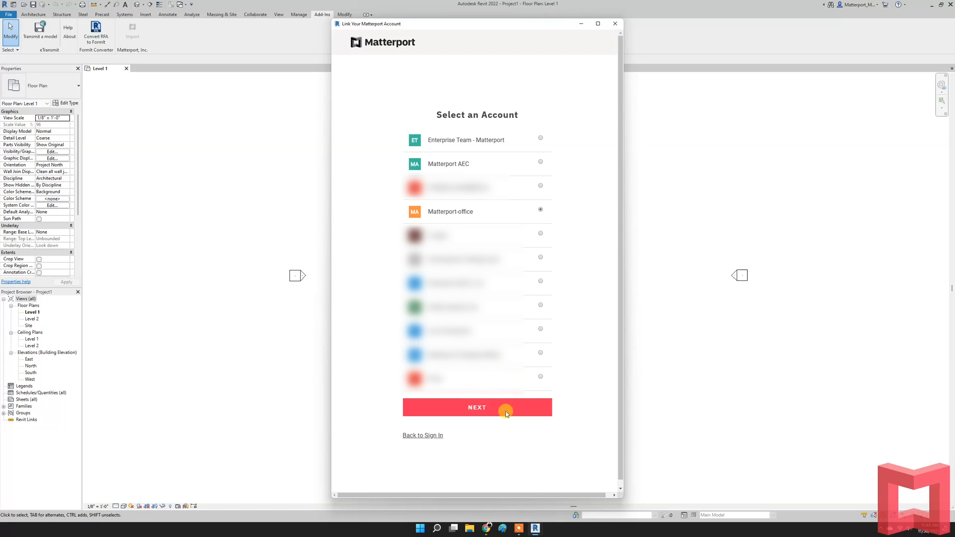
left_click(476, 407)
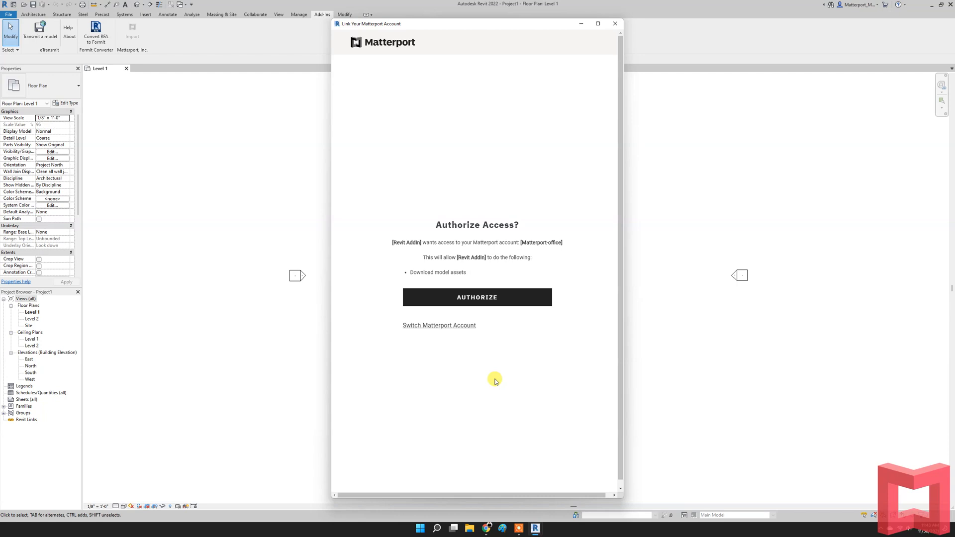
mouse_move(477, 296)
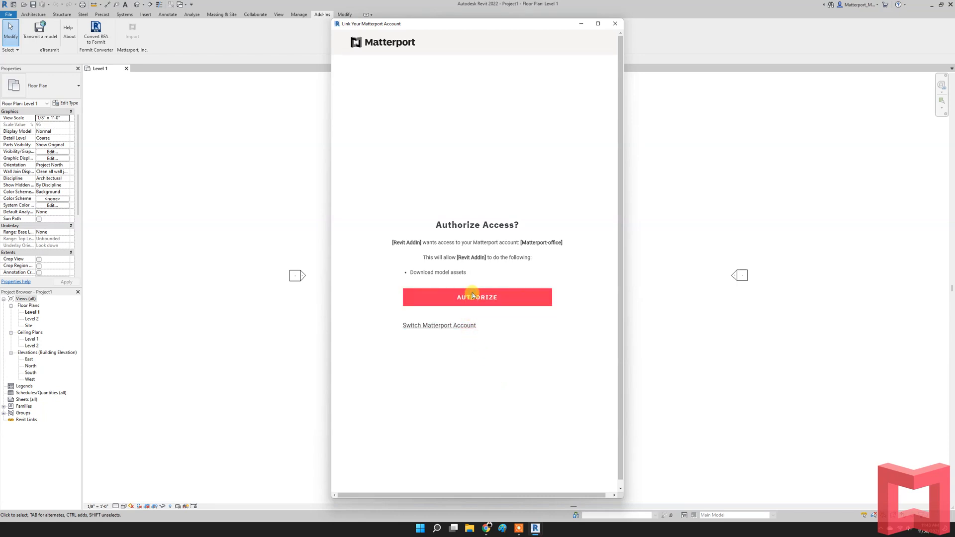
left_click(477, 298)
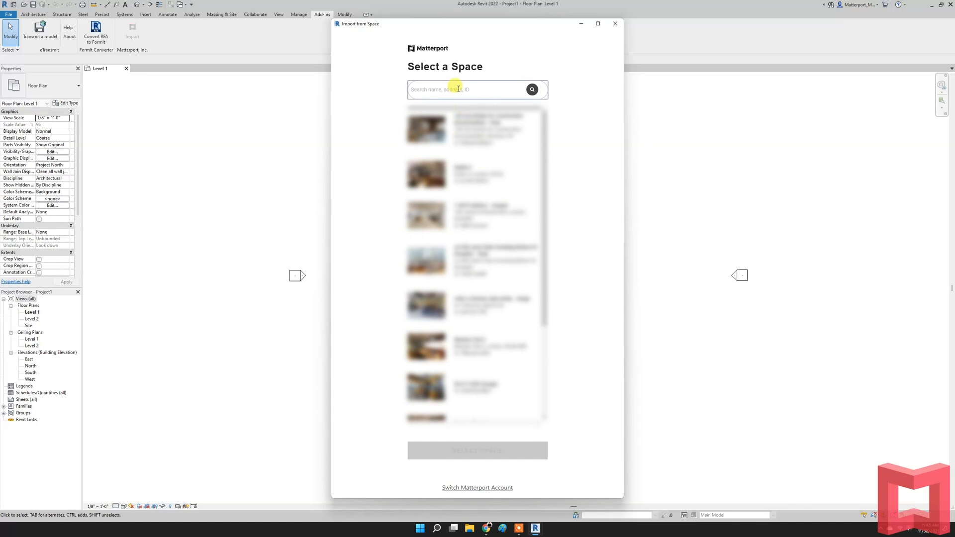
Step: Search the spaces for 'Chicago Office' and select the Matterport Office - Chicago space
type("Matterport")
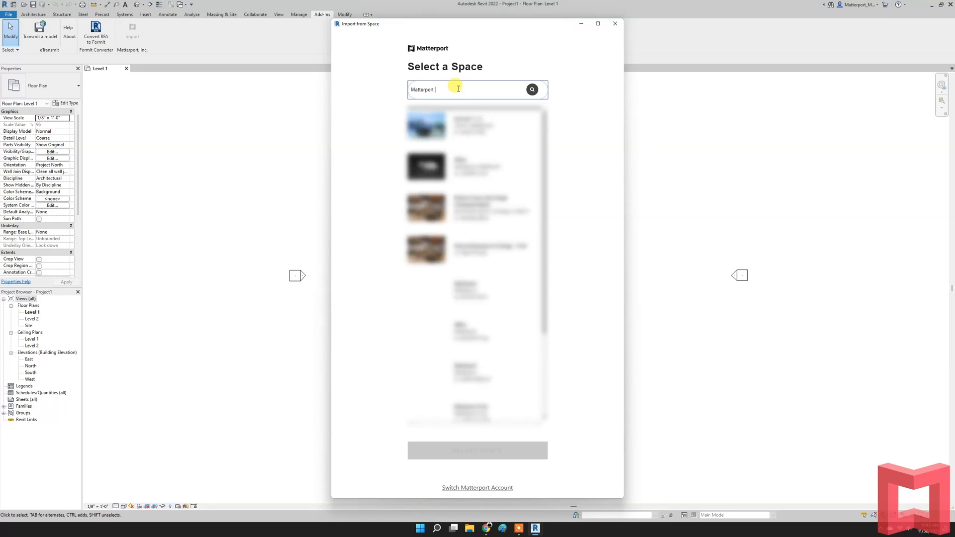
type("Chicago")
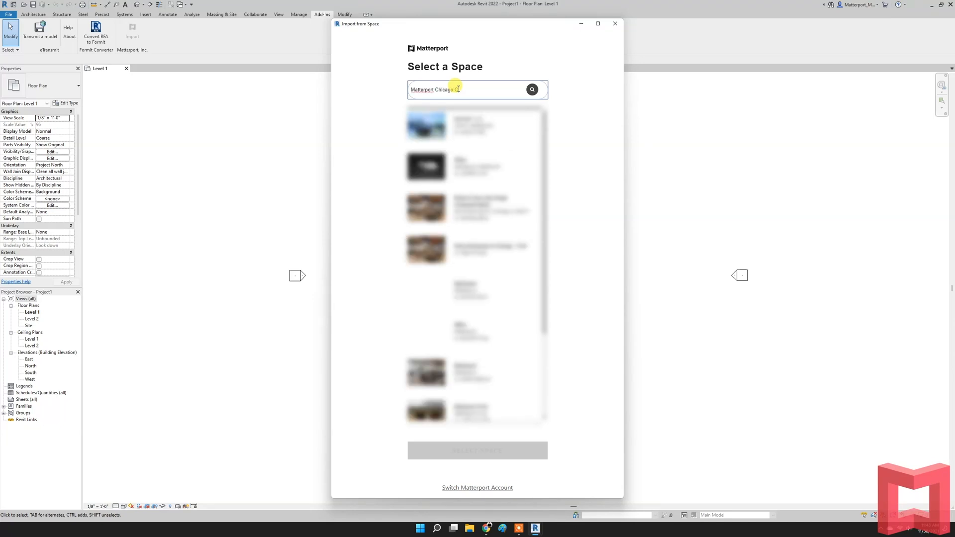
type("Office")
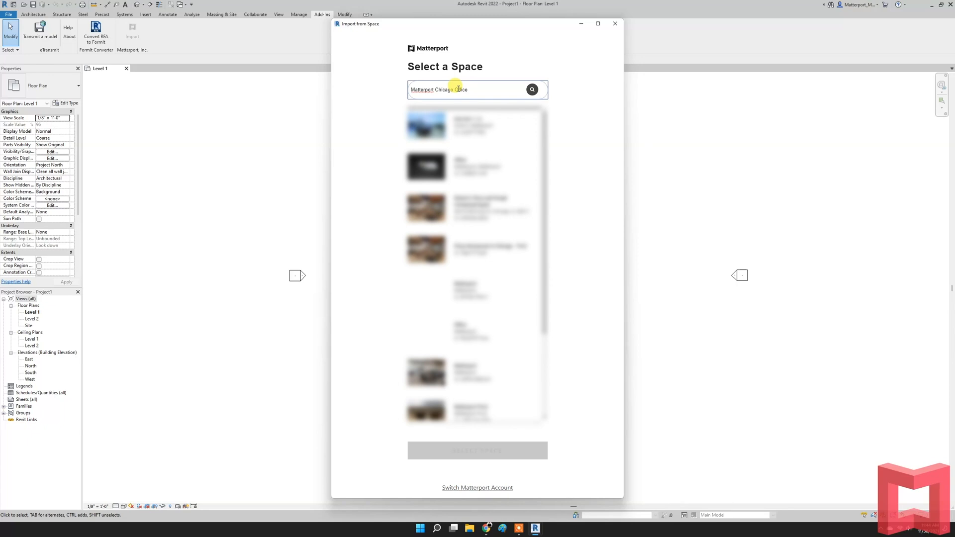
left_click(531, 90)
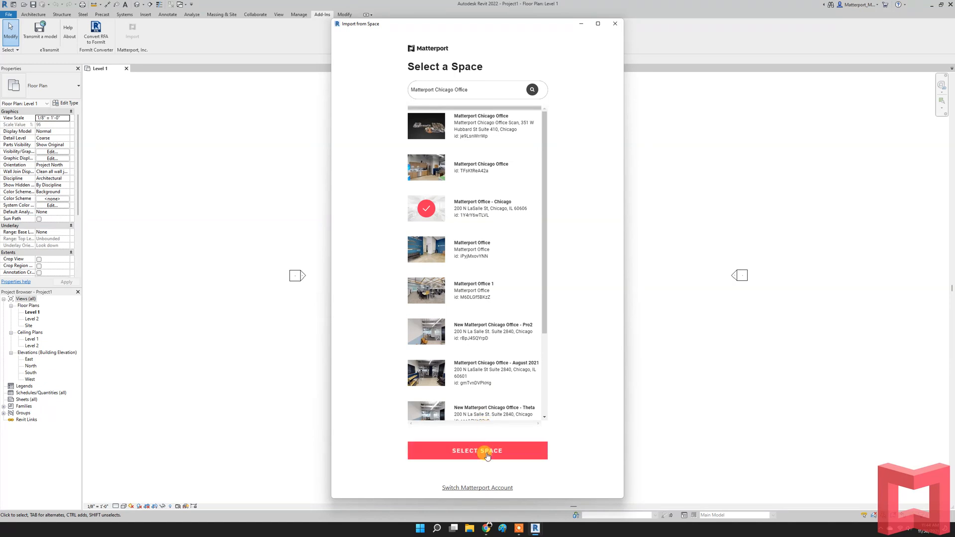
left_click(476, 451)
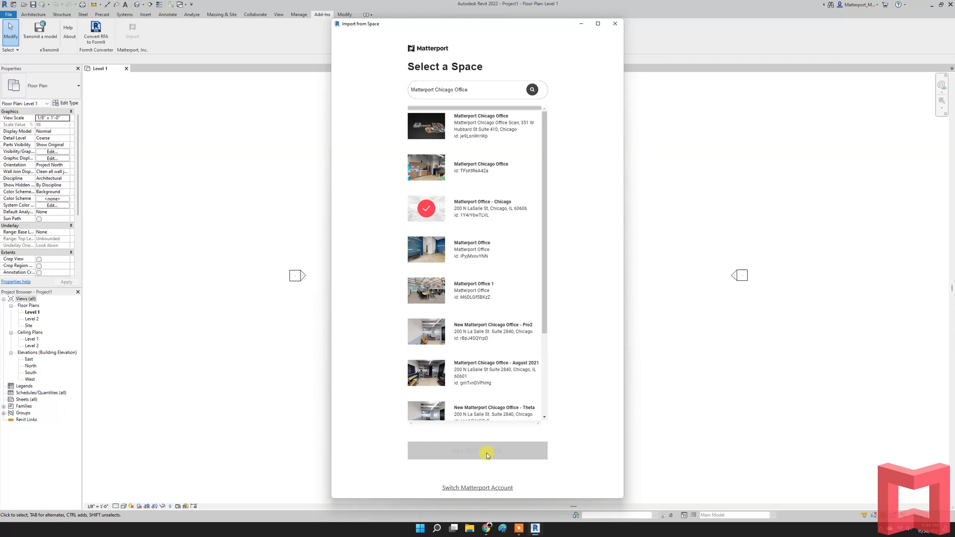
left_click(477, 451)
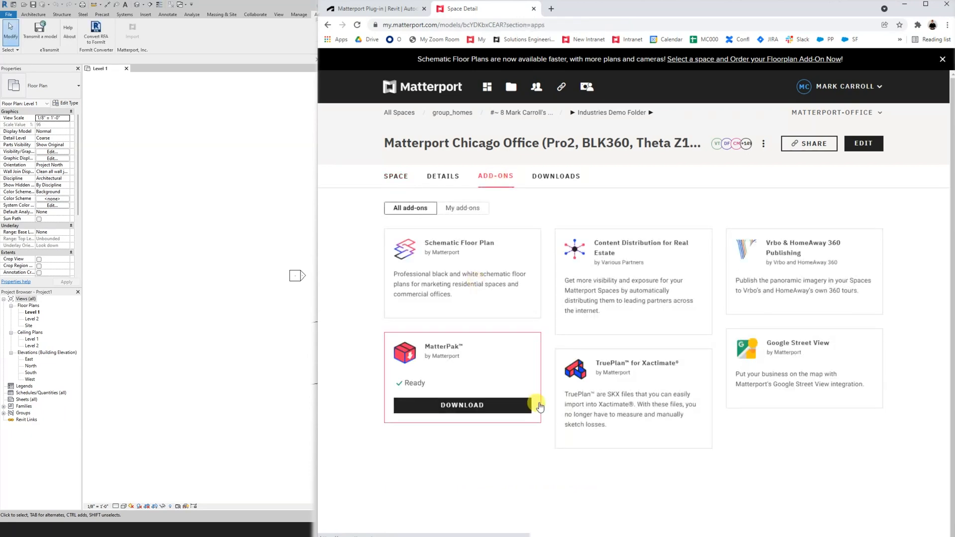
mouse_move(144, 49)
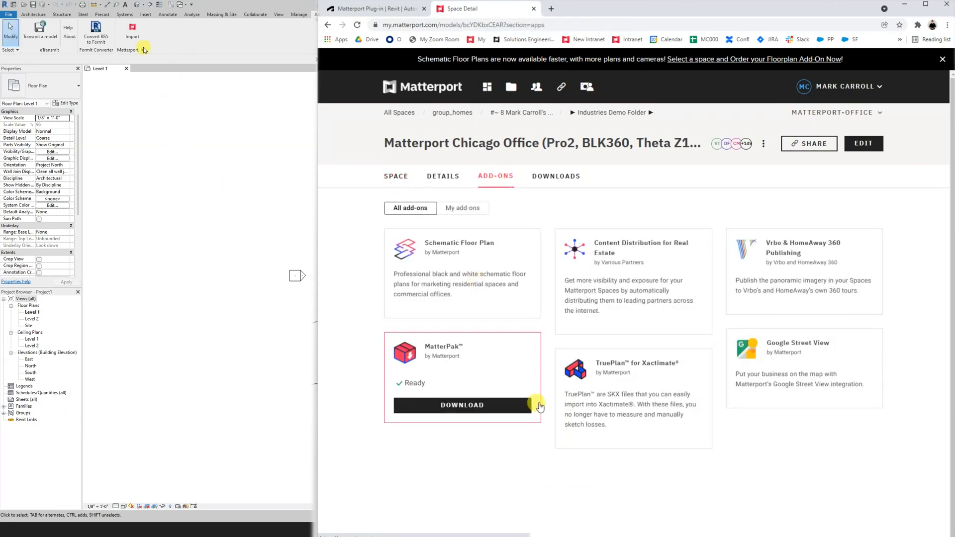
Step: Reopen the Matterport Import window from Revit's ribbon
left_click(132, 31)
type("Chicago Matterport Office")
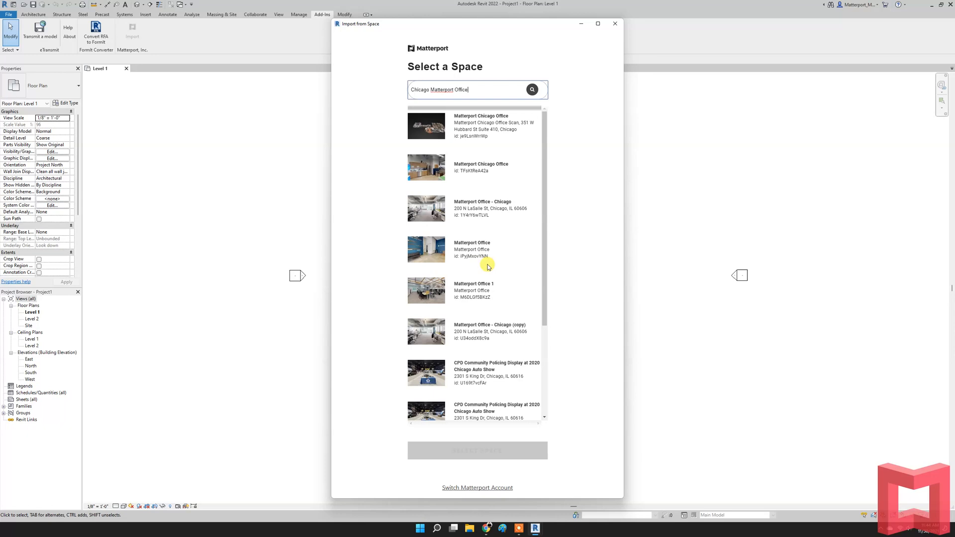
Step: Select the Pro2/BLK360/Theta Matterport Chicago Office space for import
scroll("down", 3)
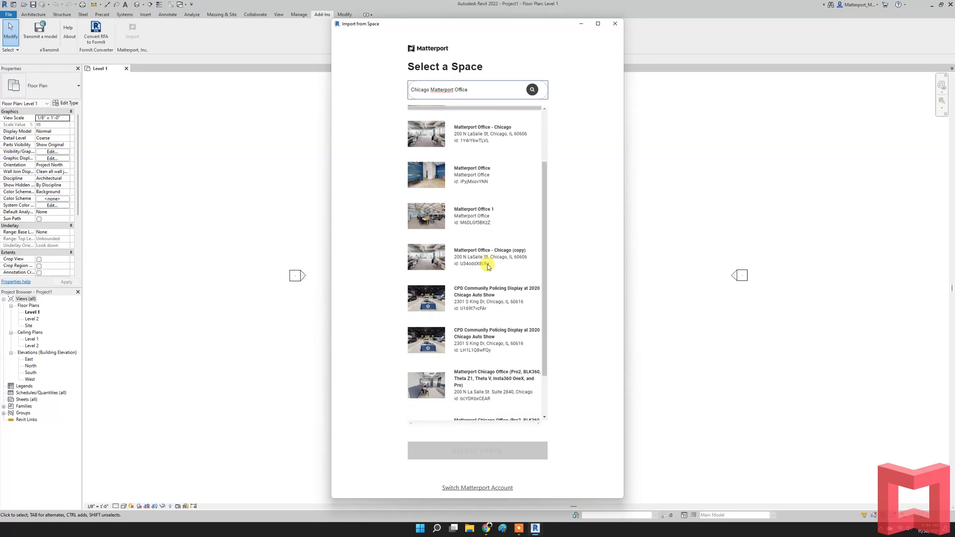
scroll("down", 3)
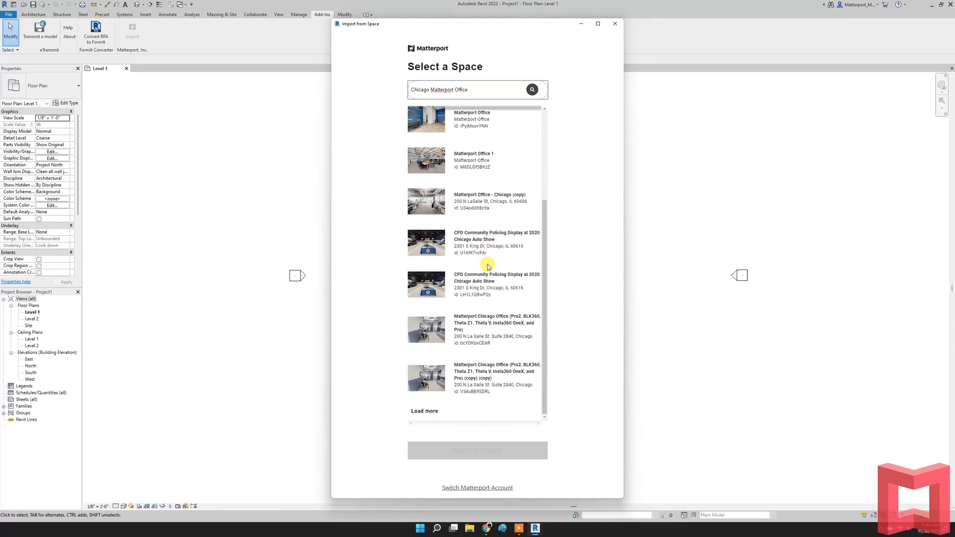
mouse_move(475, 322)
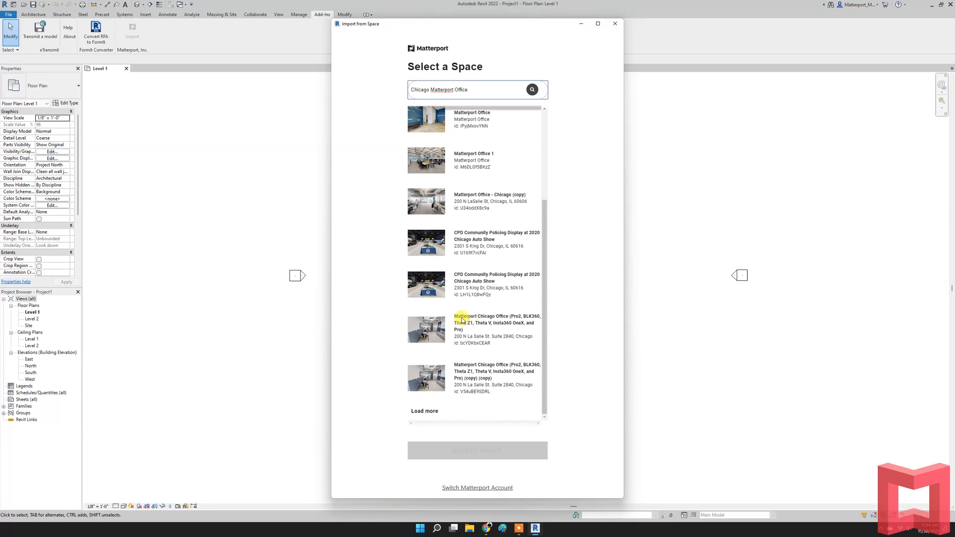
left_click(427, 329)
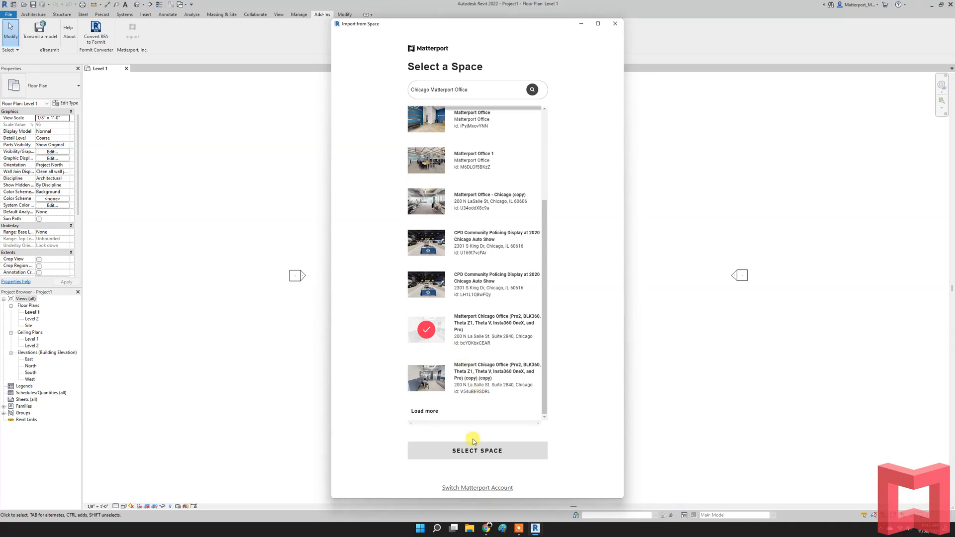
left_click(477, 450)
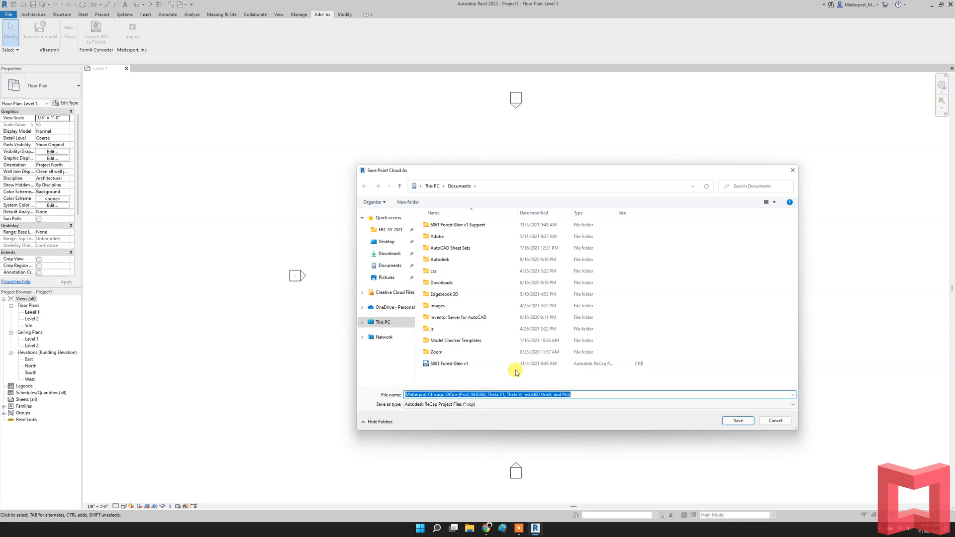
mouse_move(737, 420)
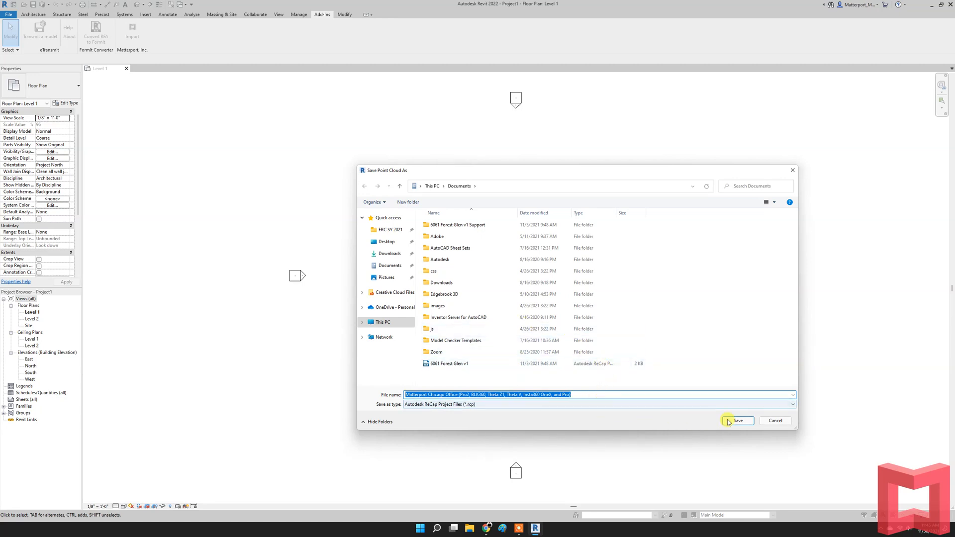
Step: Save the space as a .rcp ReCap project in Documents and load its point cloud
left_click(791, 405)
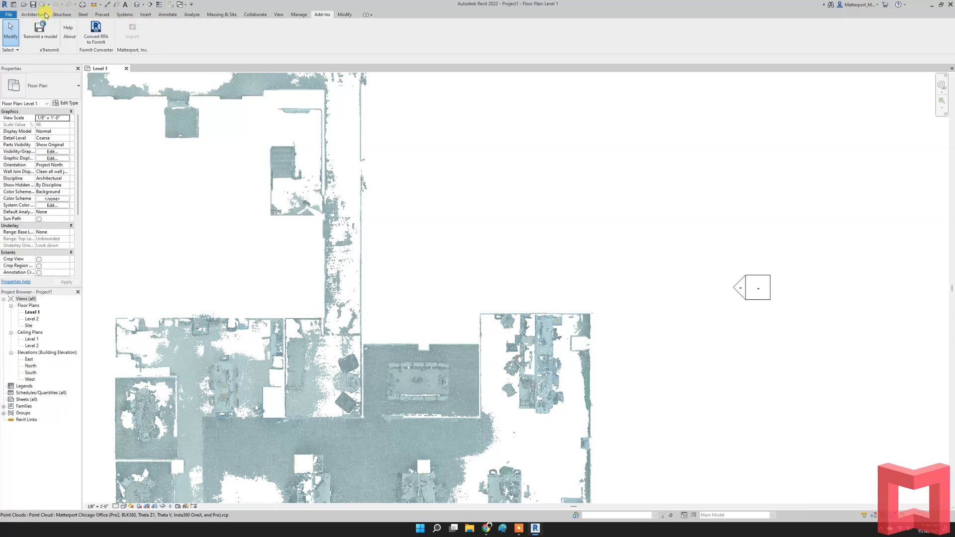
Step: Open the project's Default 3D View from the View commands
left_click(278, 14)
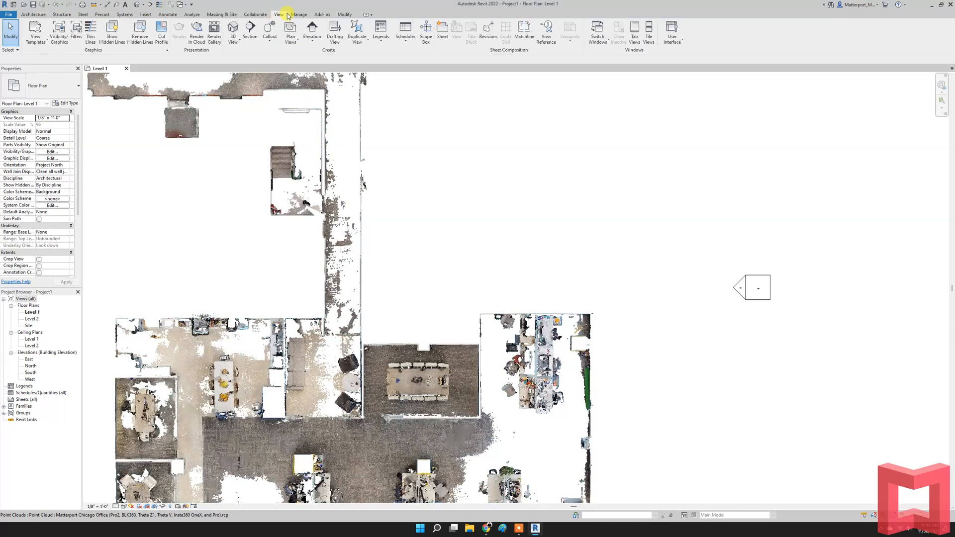
mouse_move(233, 32)
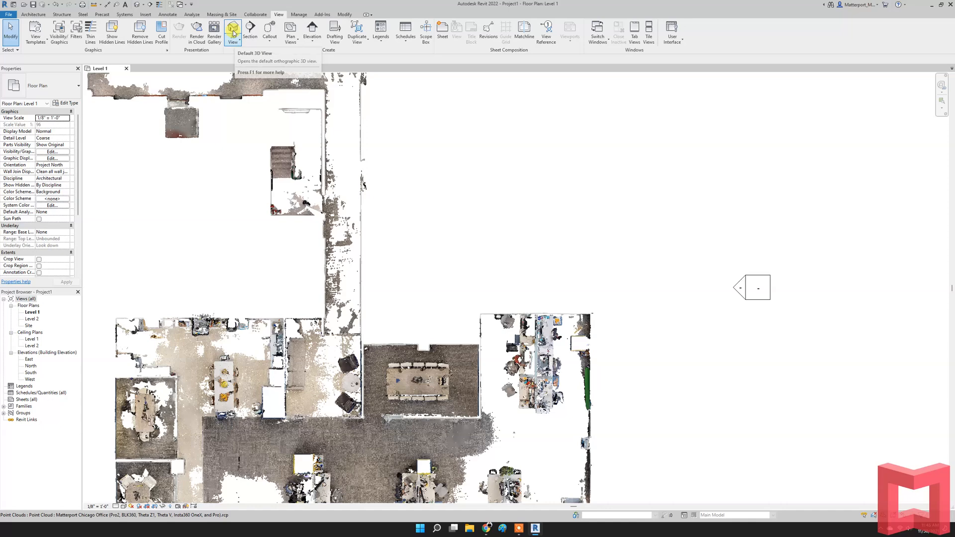
left_click(233, 32)
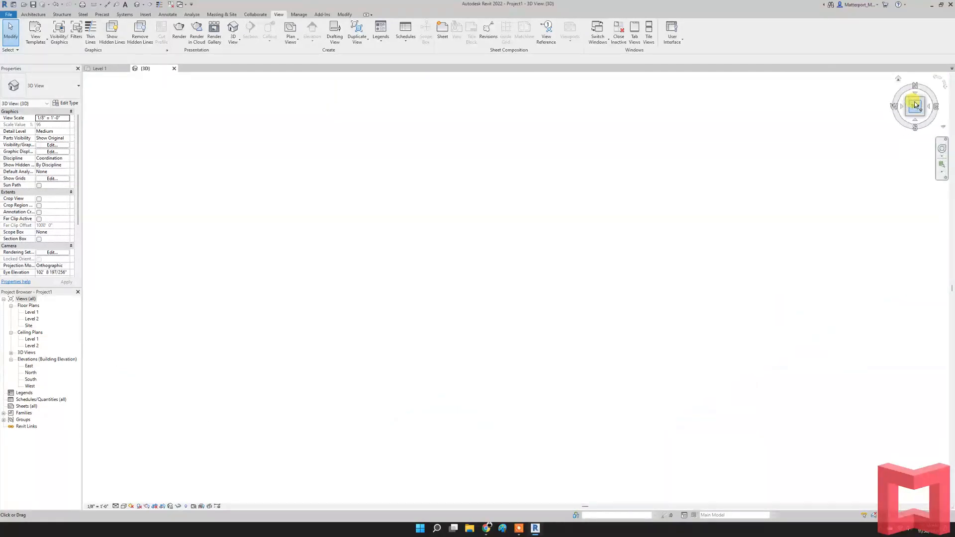
Step: View the Chicago Office point cloud from the top, then tilt to an angled isometric 3D view
left_click(914, 104)
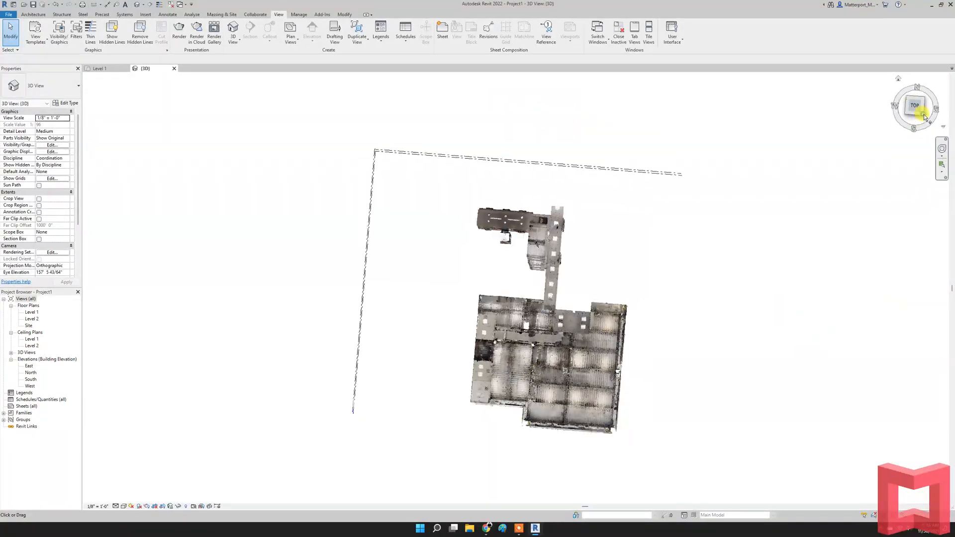
left_click(915, 104)
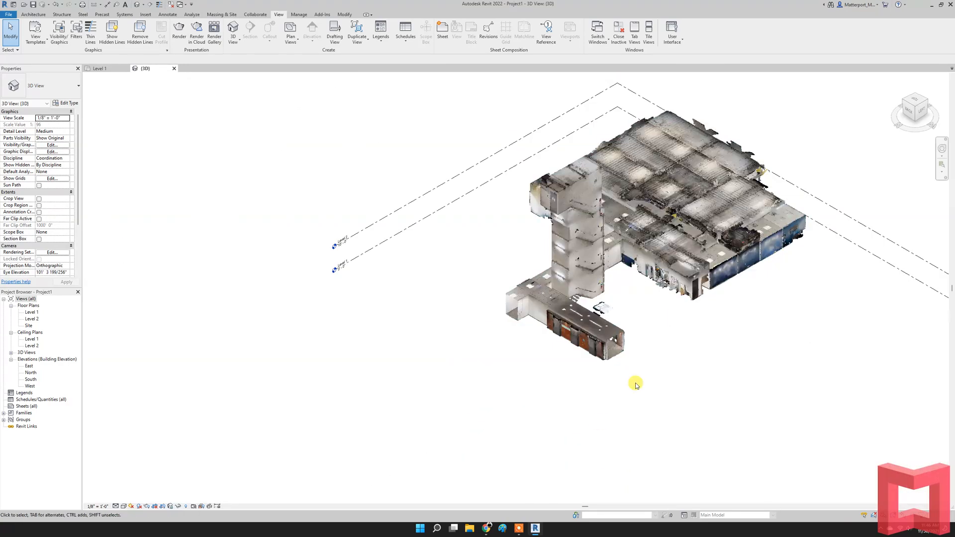
Step: In Documents, copy the Matterport Chicago Office folder together with its ReCap .rcp project file
left_click(470, 528)
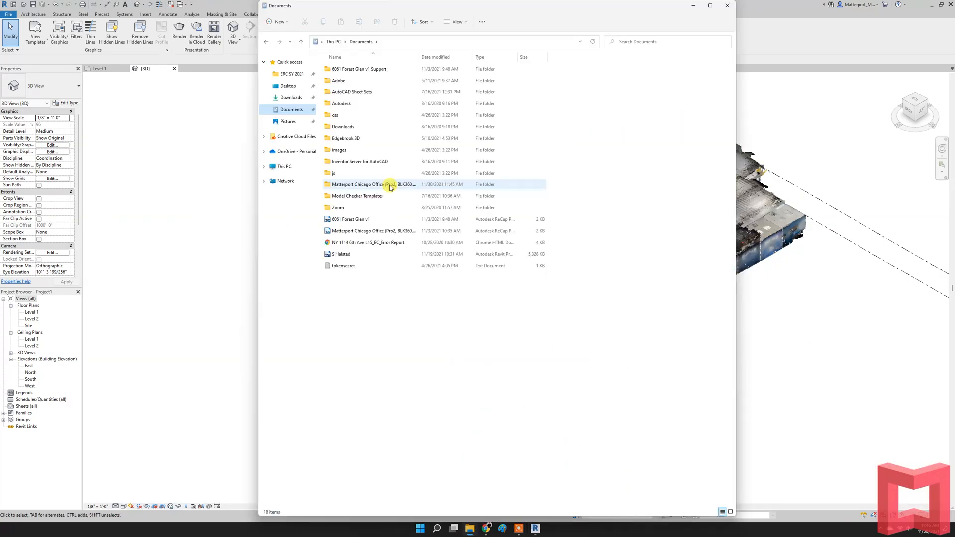
left_click(373, 184)
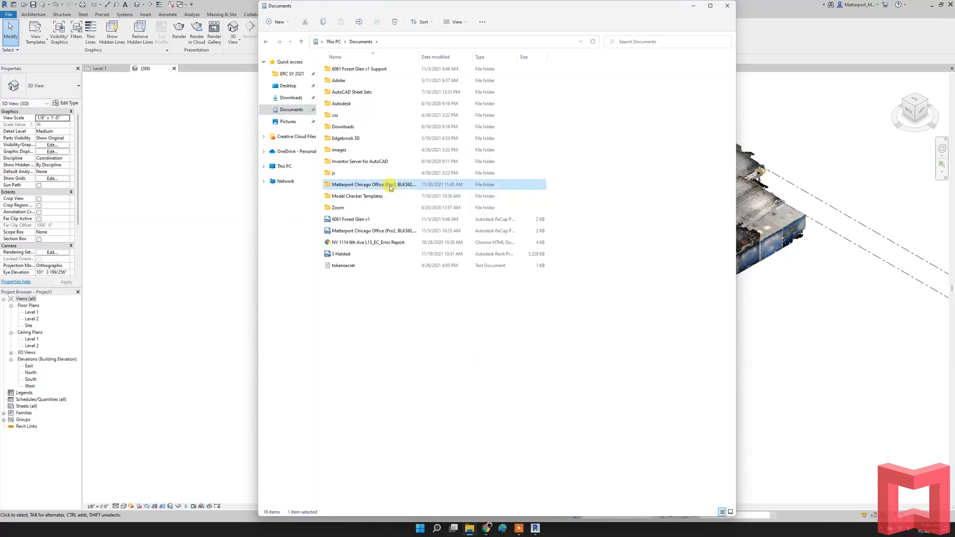
left_click(373, 230)
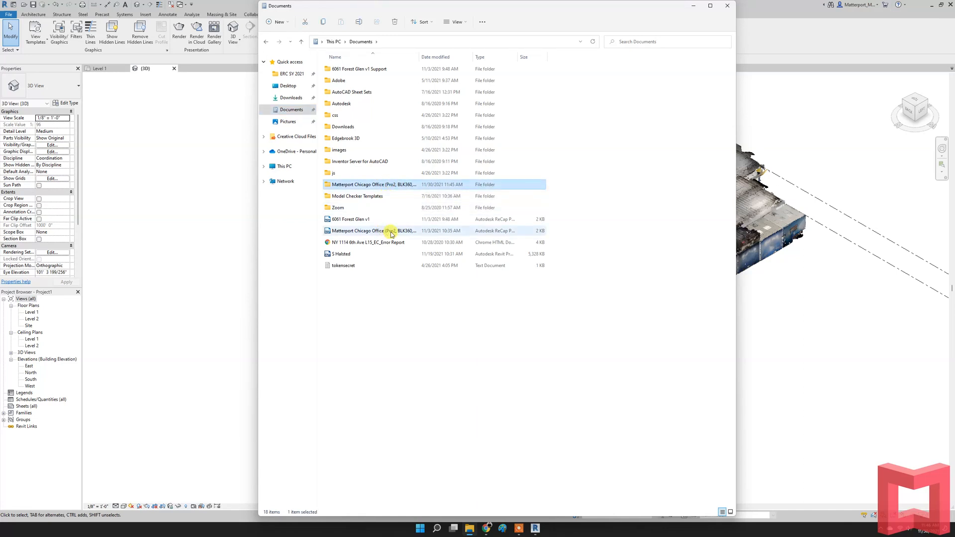
left_click(373, 230)
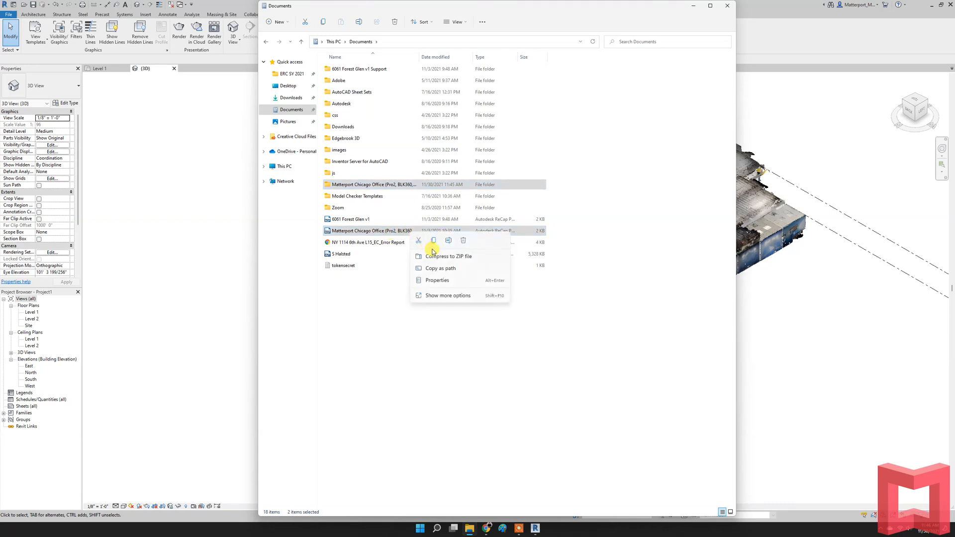
mouse_move(434, 241)
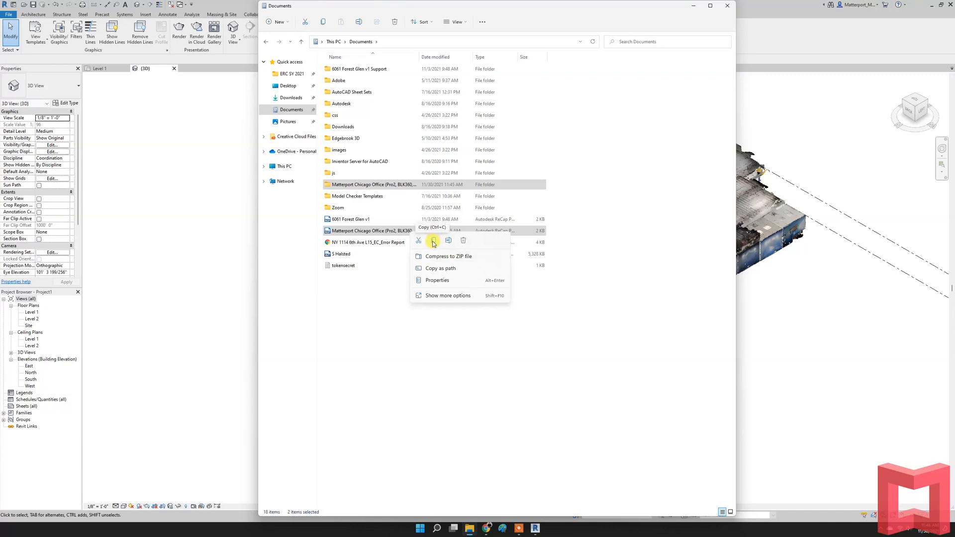
left_click(427, 319)
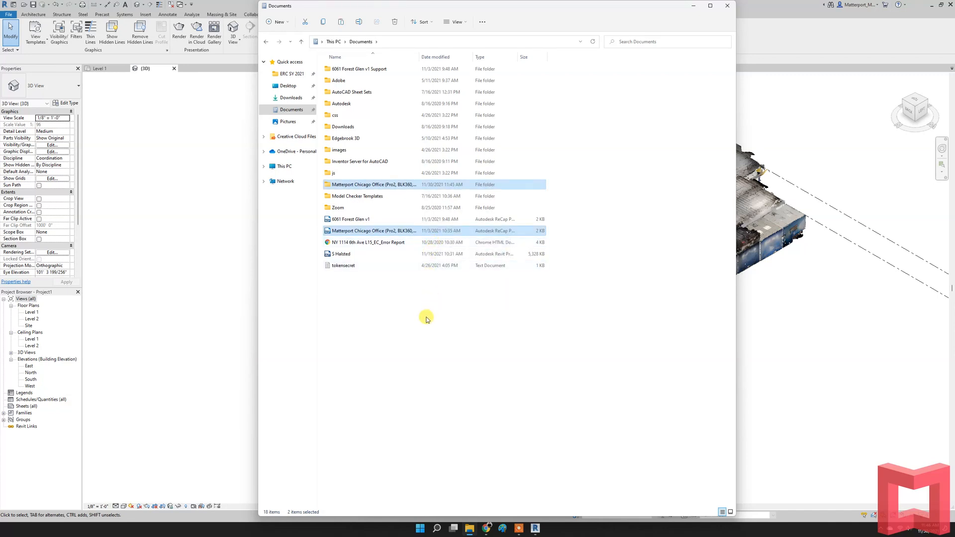
Step: Create an Office Files folder, paste both items into it and check their combined size (445 MB)
right_click(427, 318)
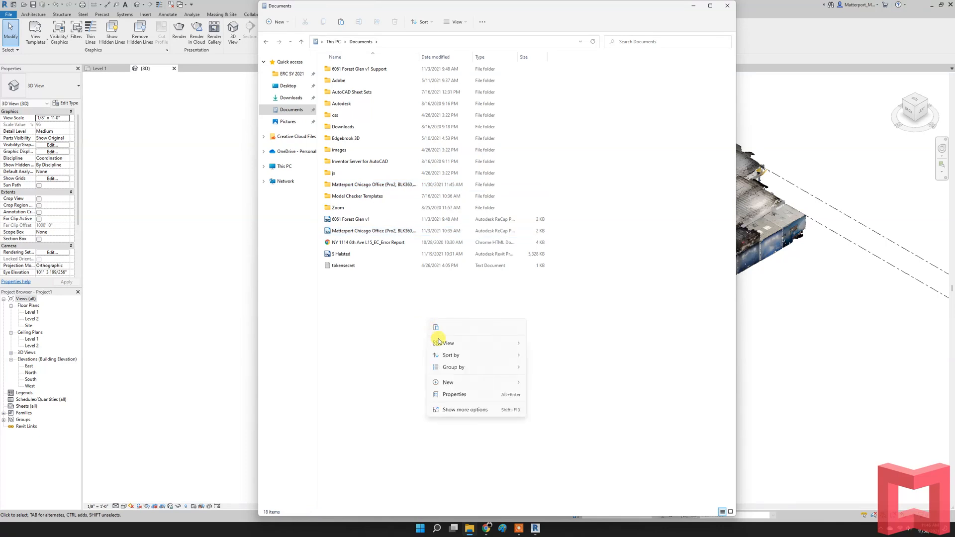
left_click(448, 382)
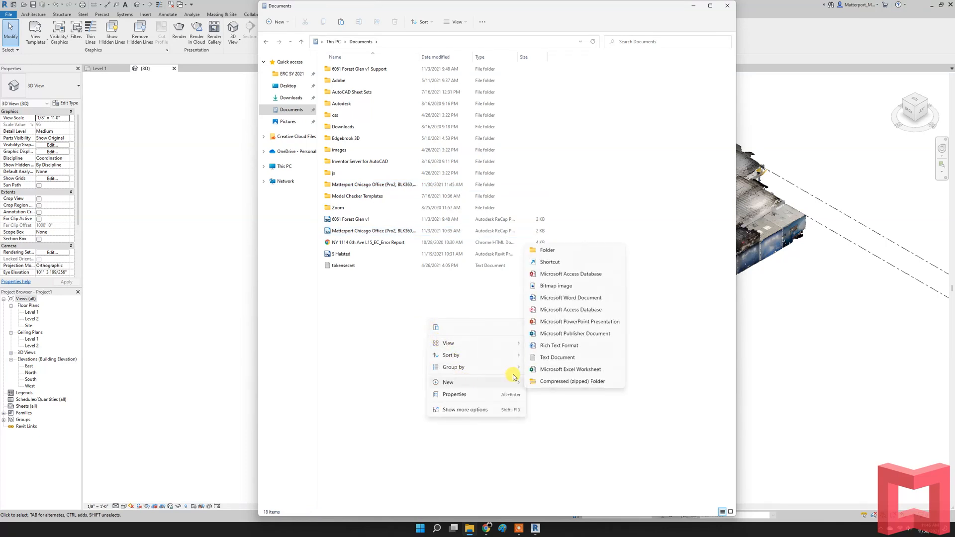
left_click(547, 250)
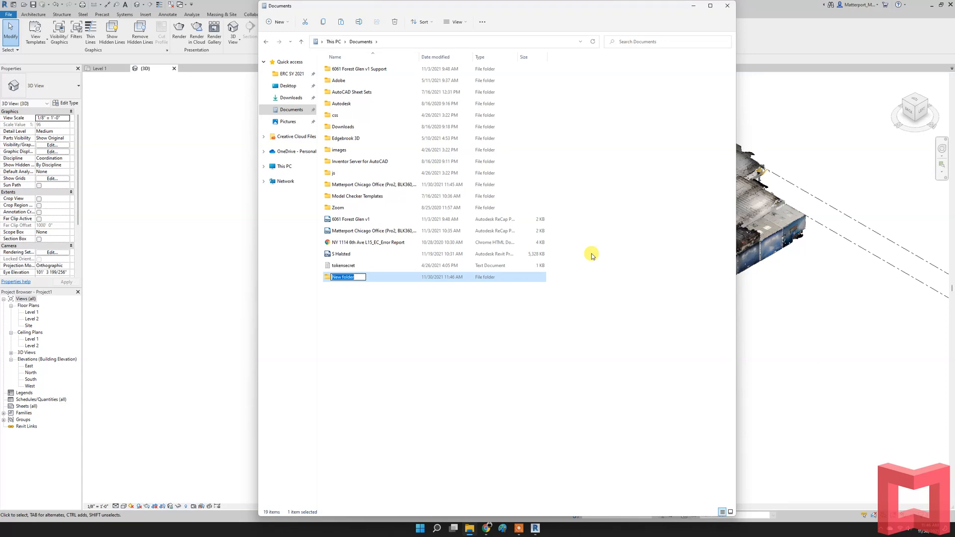
type("Office Files")
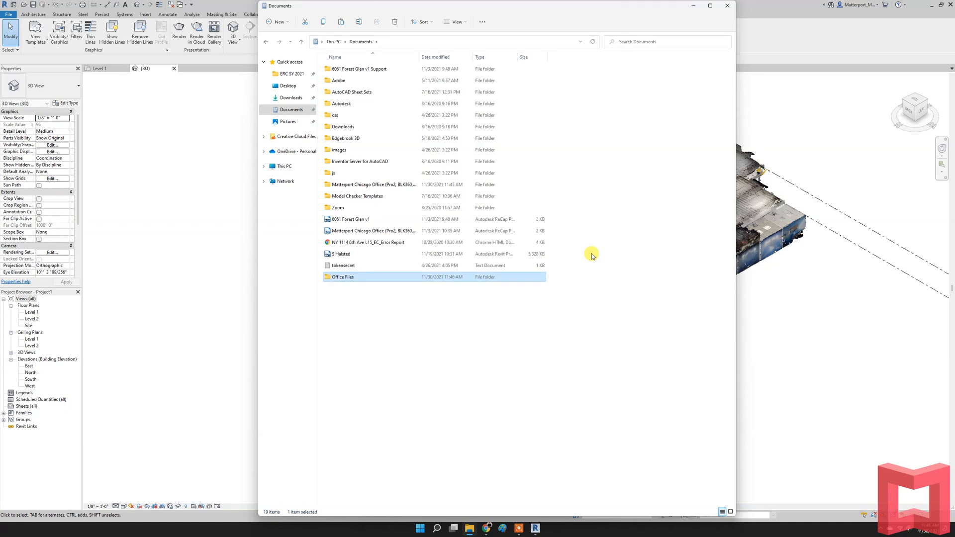
double_click(344, 278)
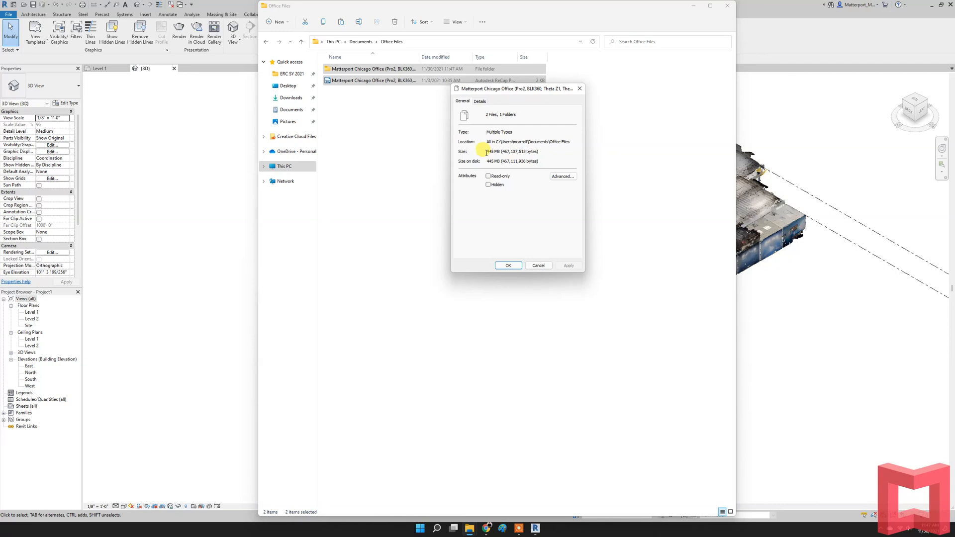
double_click(494, 152)
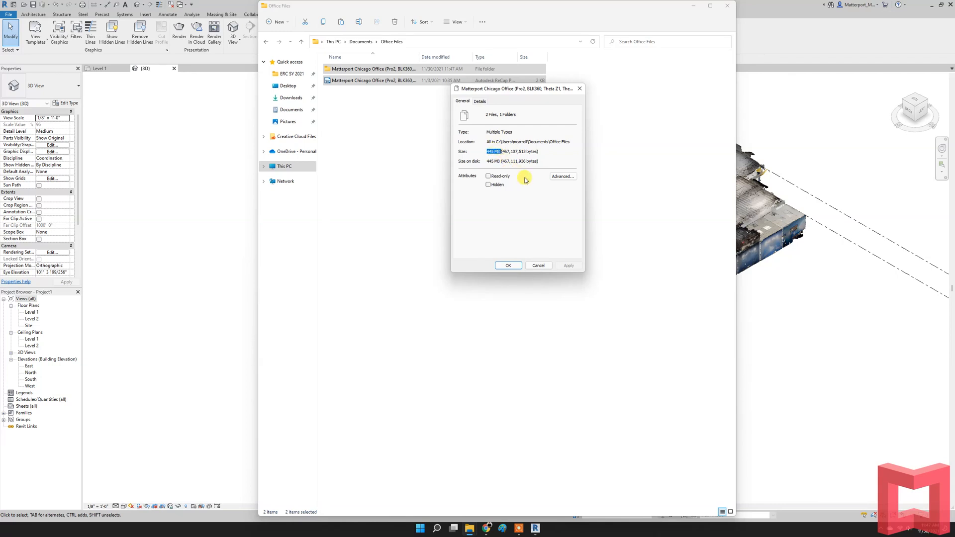